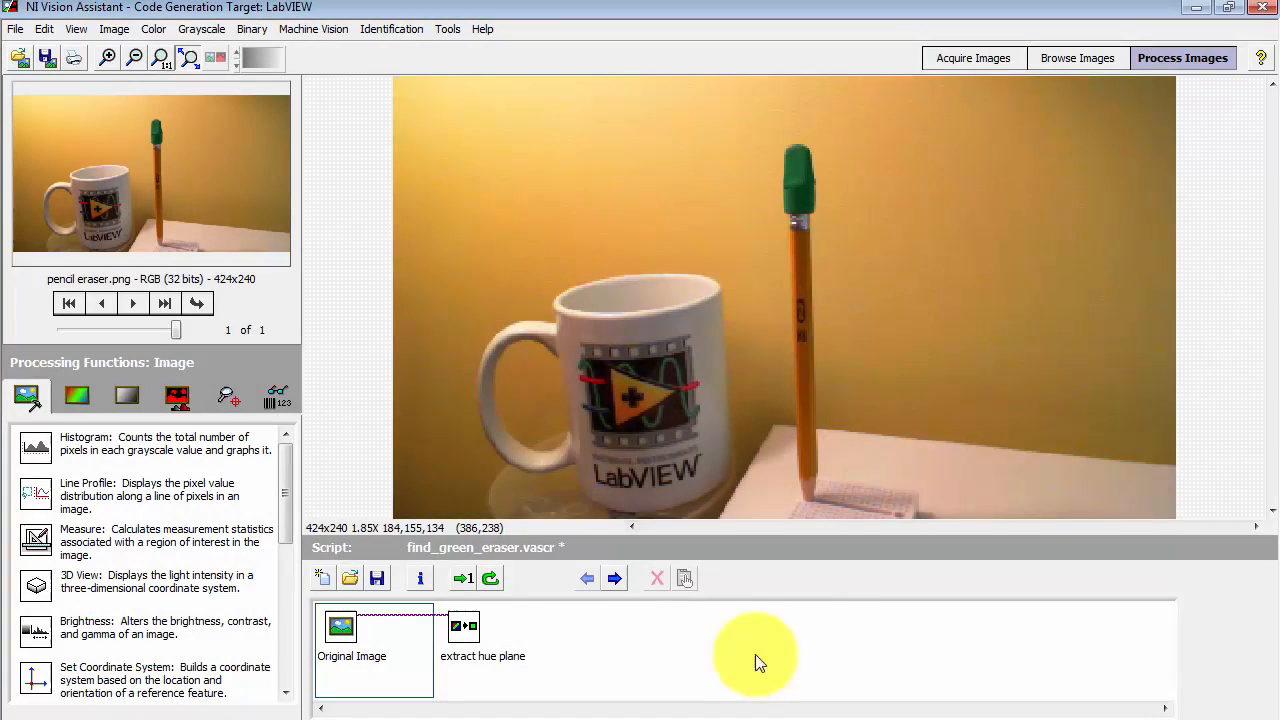
mouse_move(838, 167)
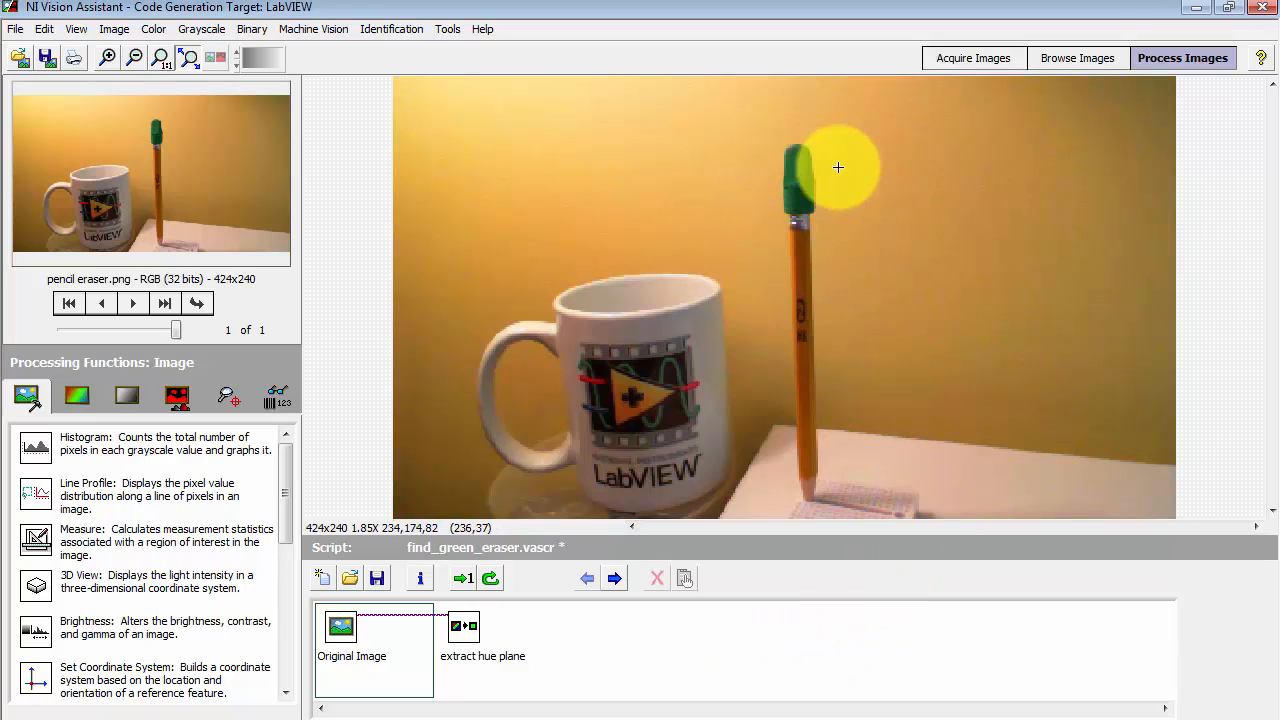
mouse_move(769, 212)
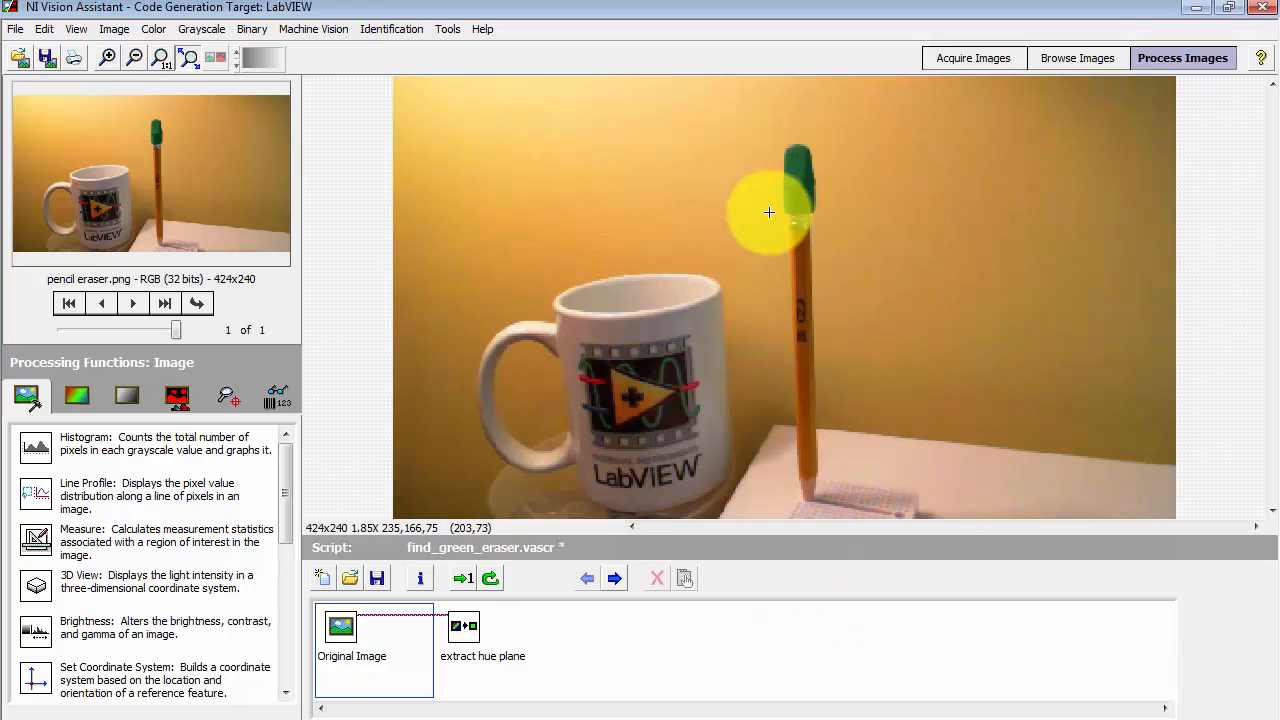
Step: Show the hue plane extraction result, then start a threshold on the hue image
click(463, 630)
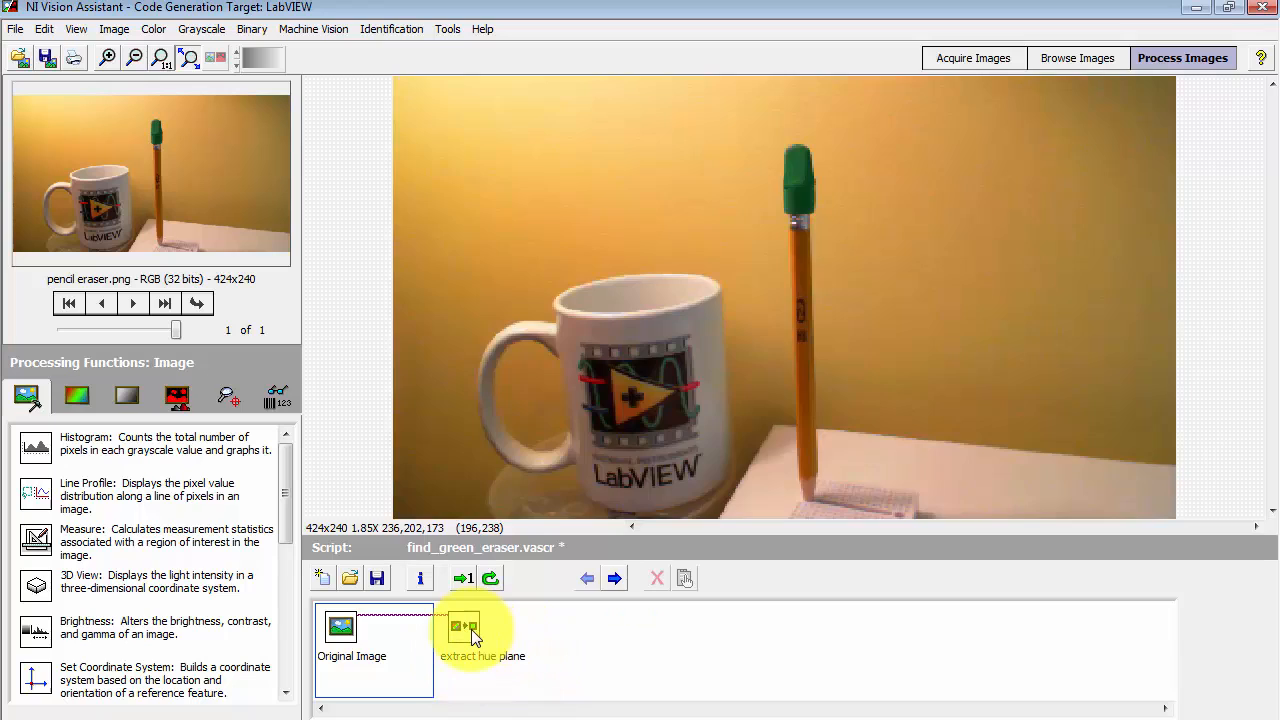
click(463, 635)
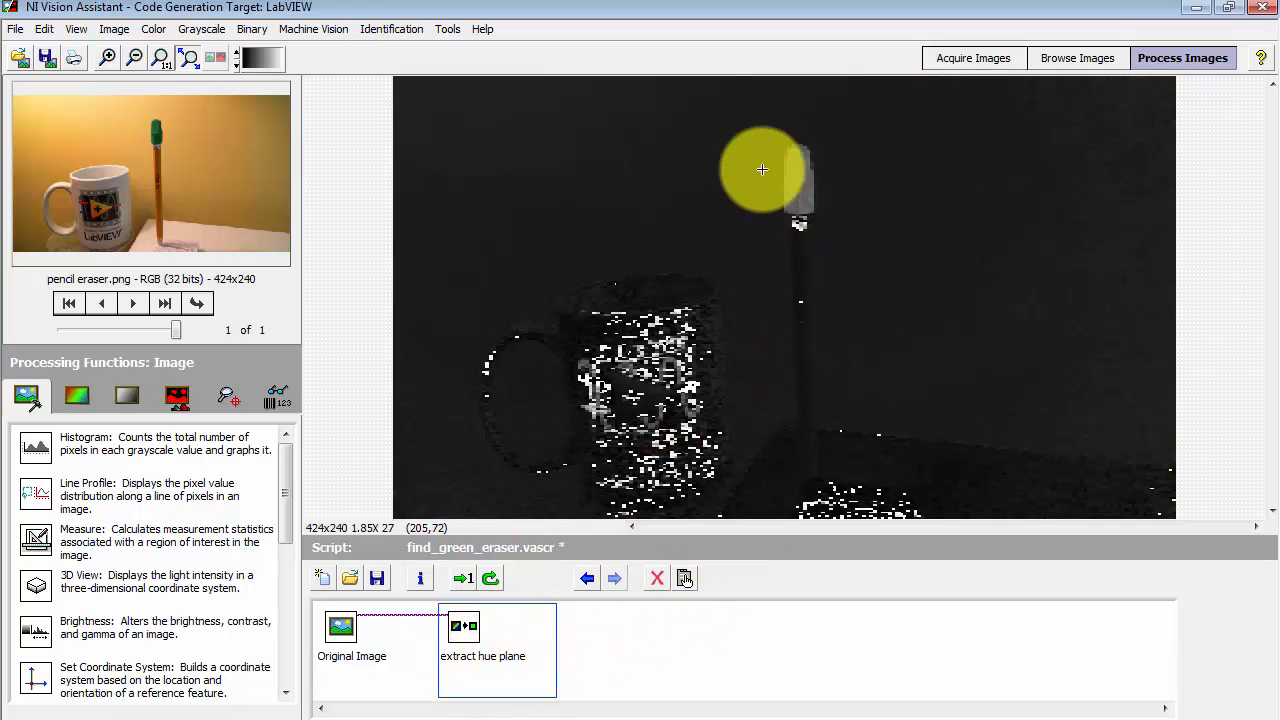
mouse_move(773, 218)
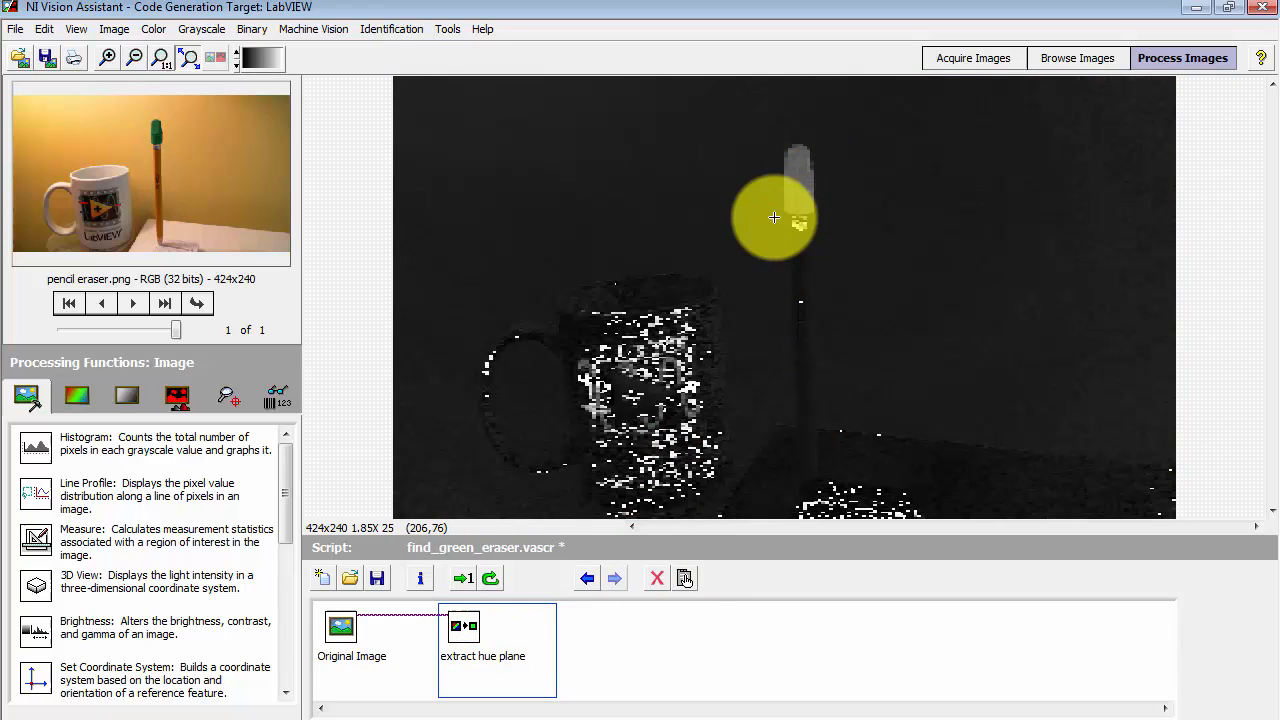
mouse_move(380, 530)
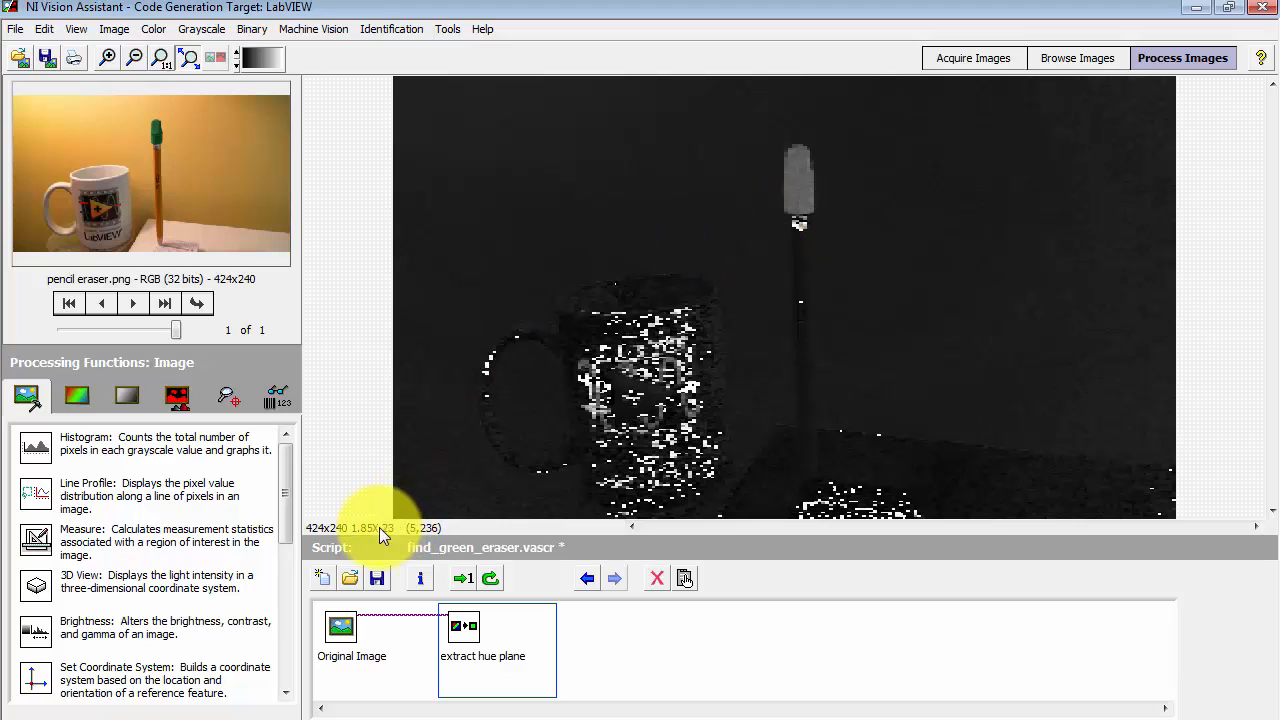
mouse_move(805, 225)
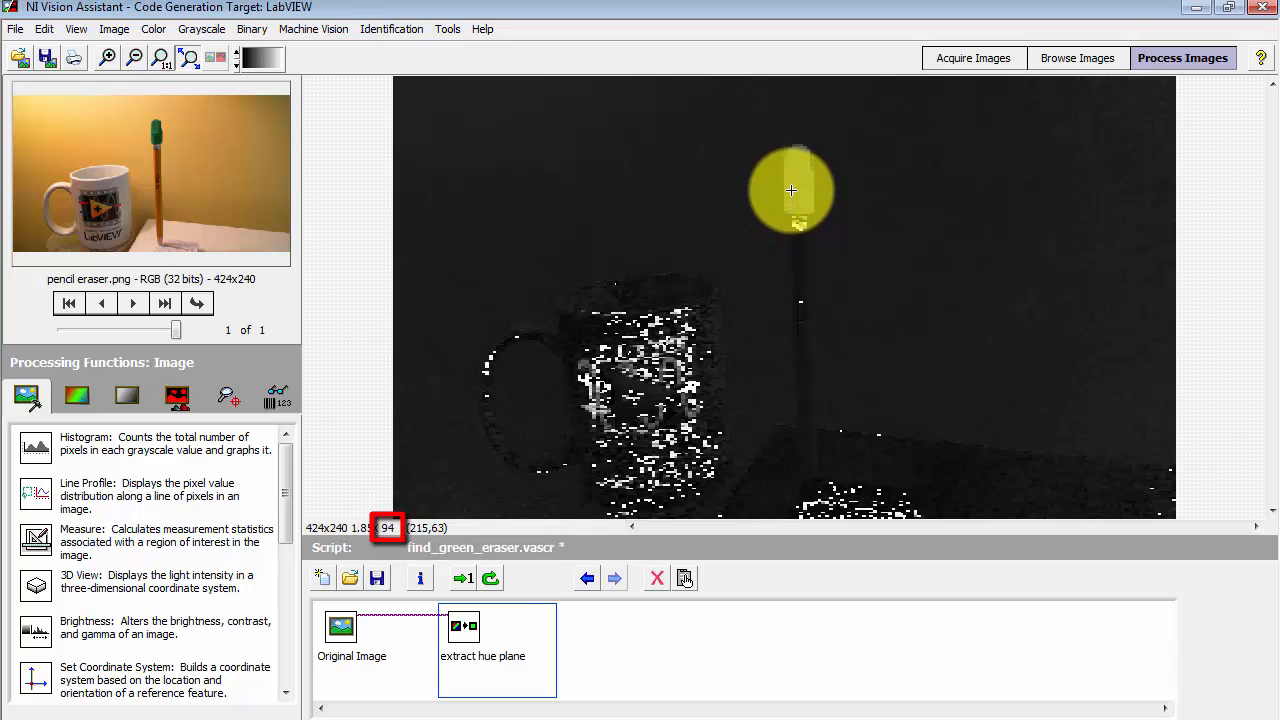
mouse_move(799, 157)
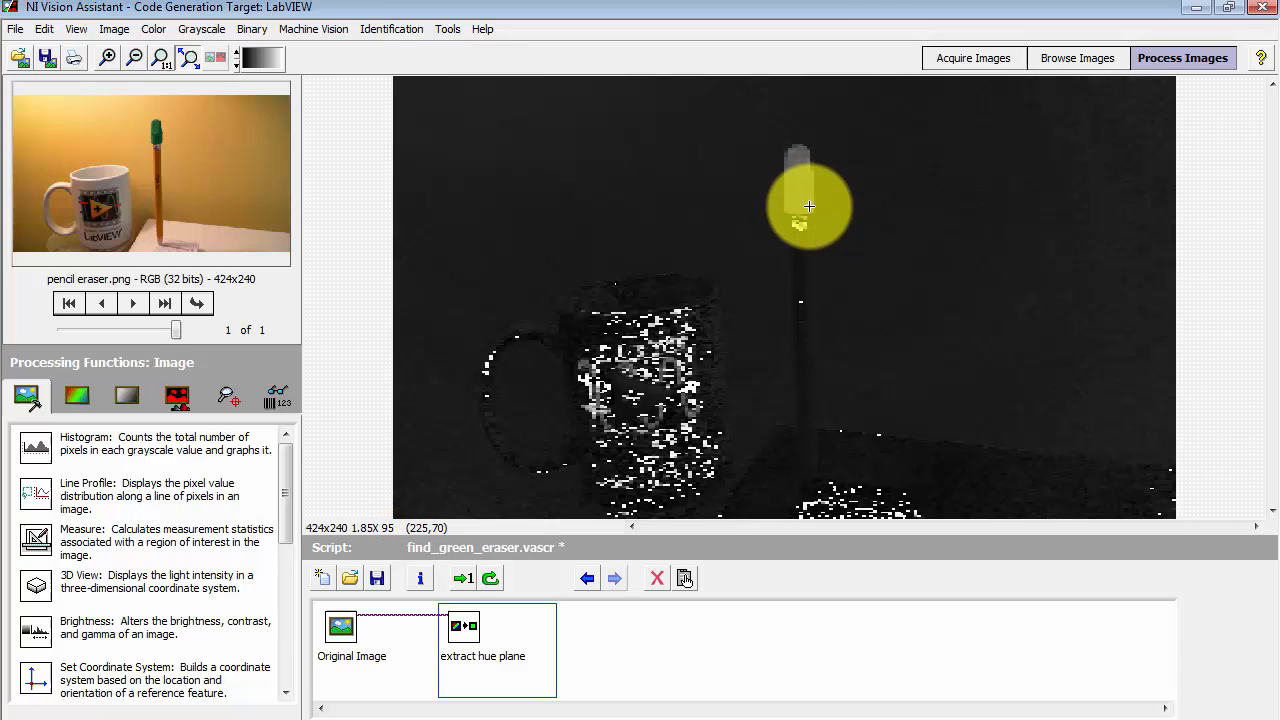
mouse_move(799, 174)
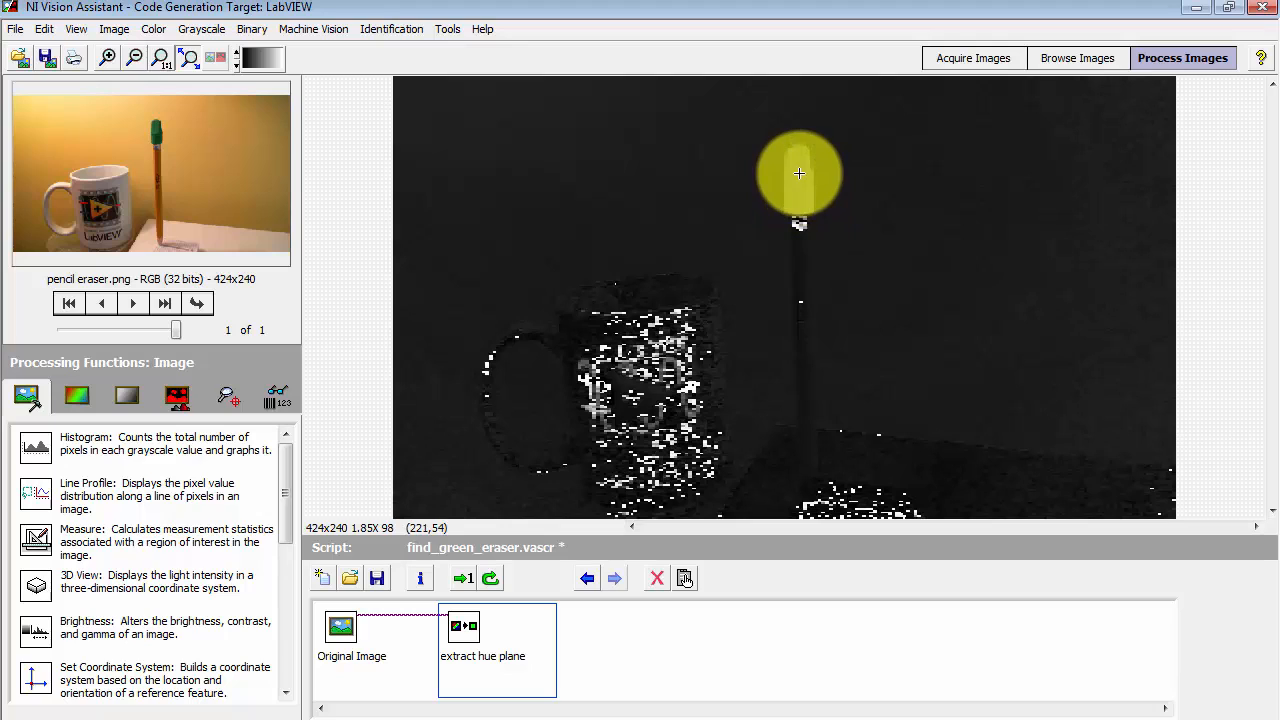
mouse_move(799, 165)
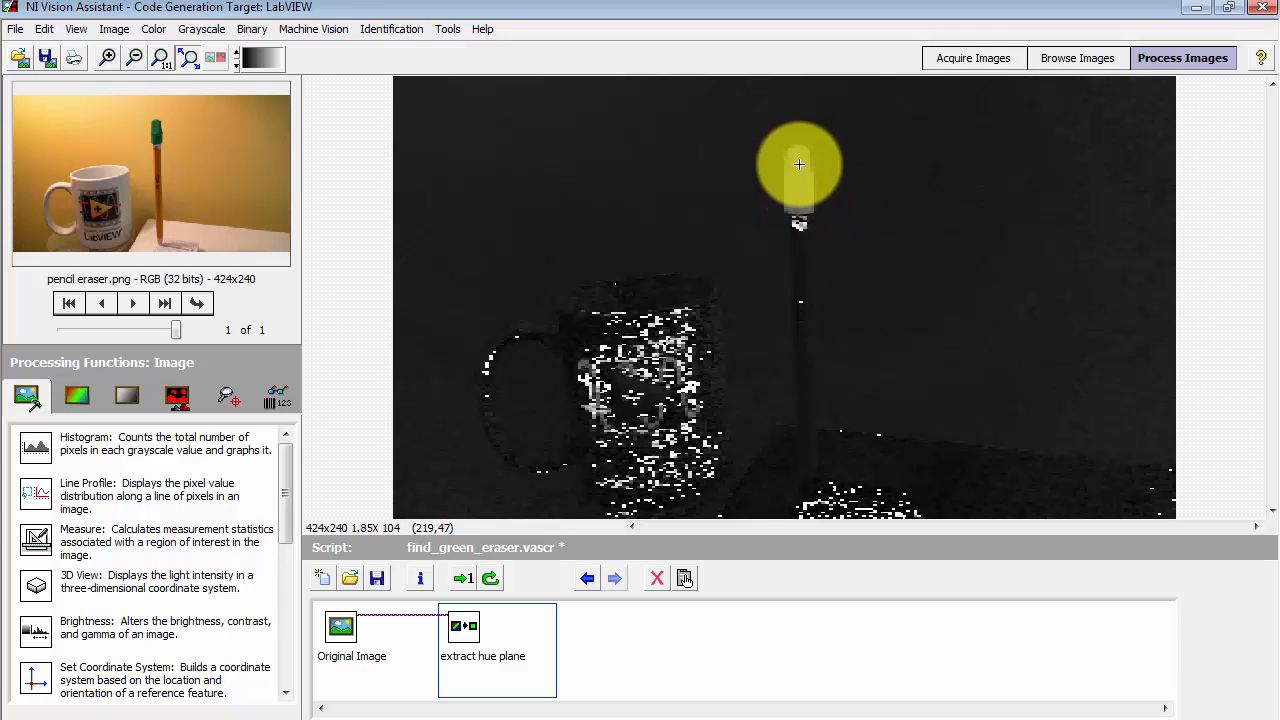
mouse_move(300, 540)
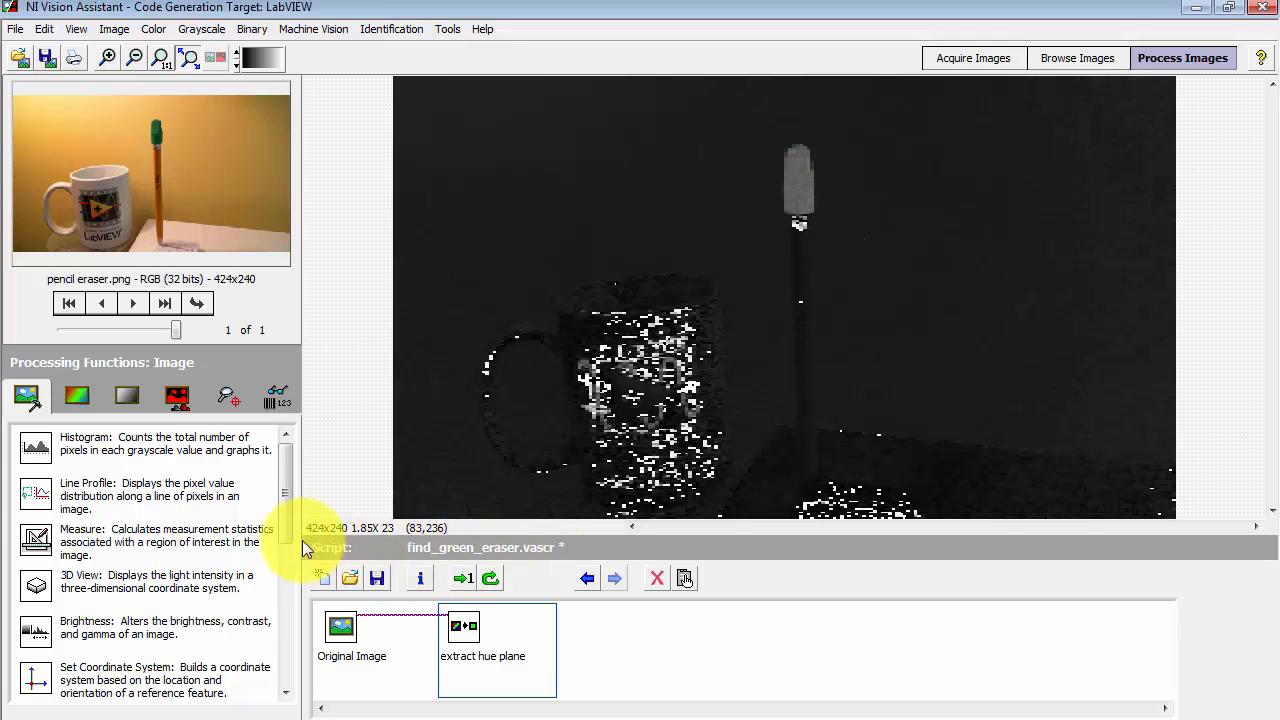
click(126, 396)
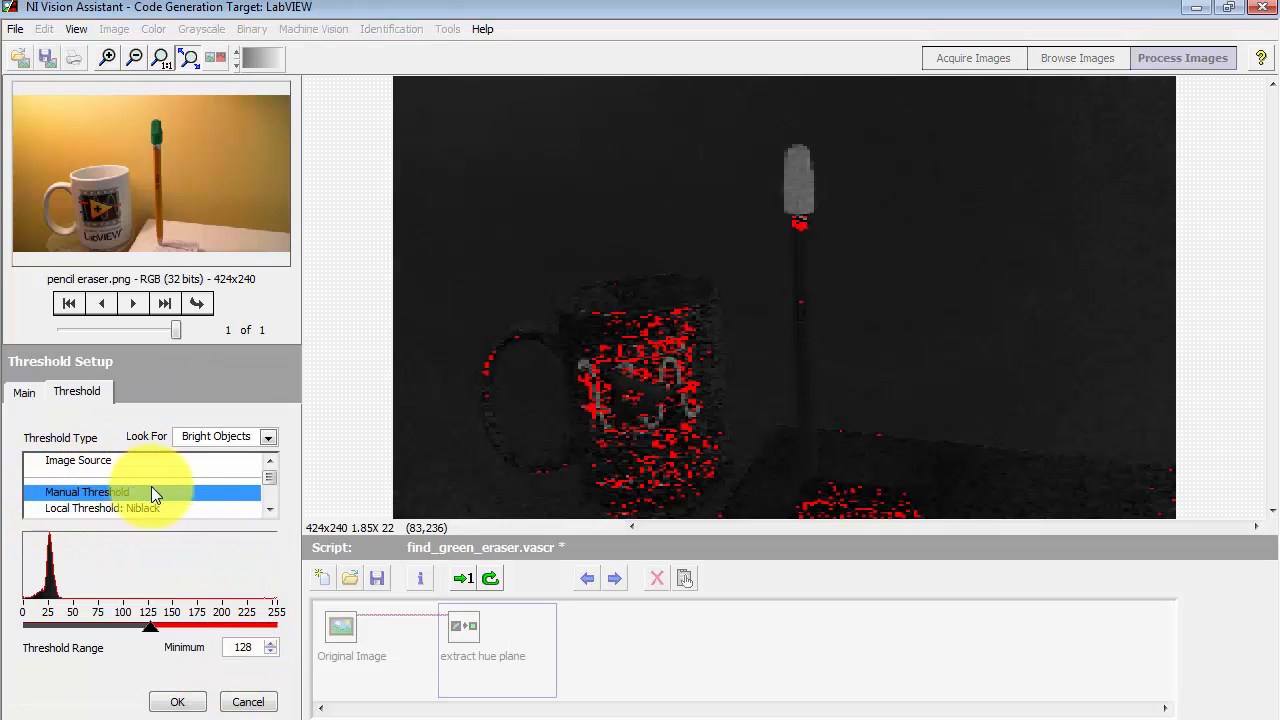
Step: Choose Manual Threshold and lower the minimum to 81 so the eraser fills red
click(150, 491)
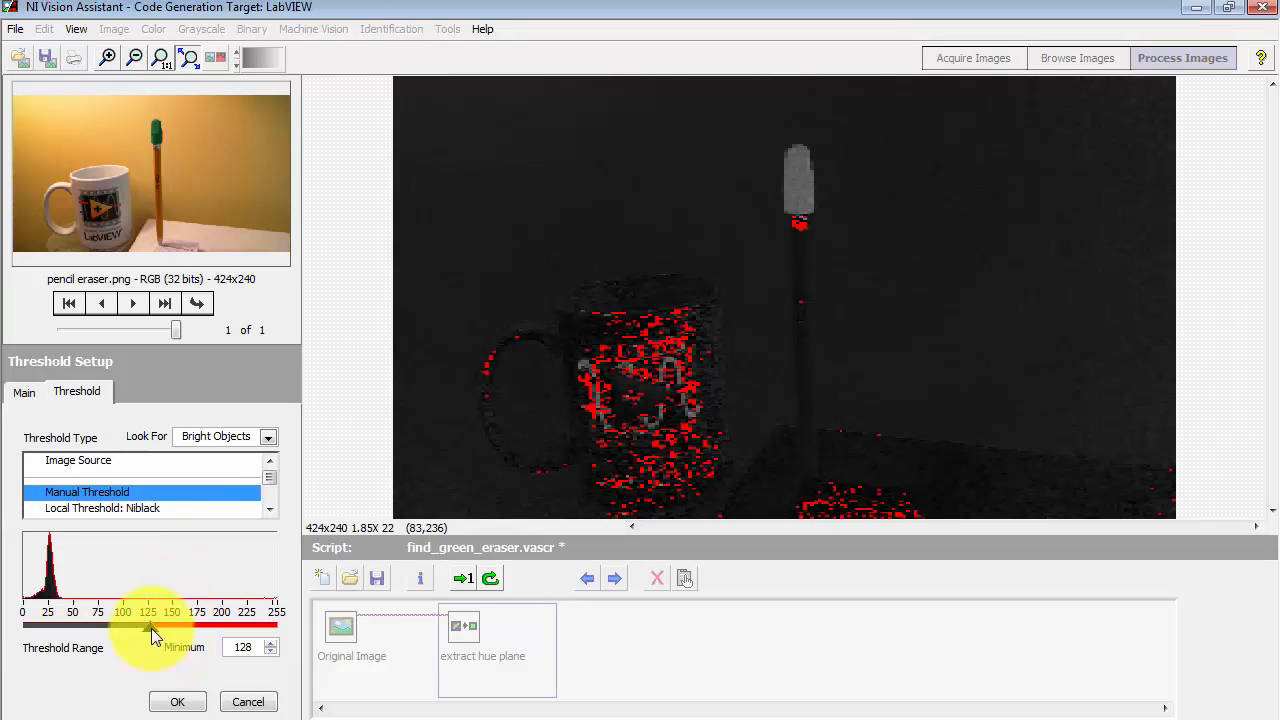
drag(152, 627, 123, 627)
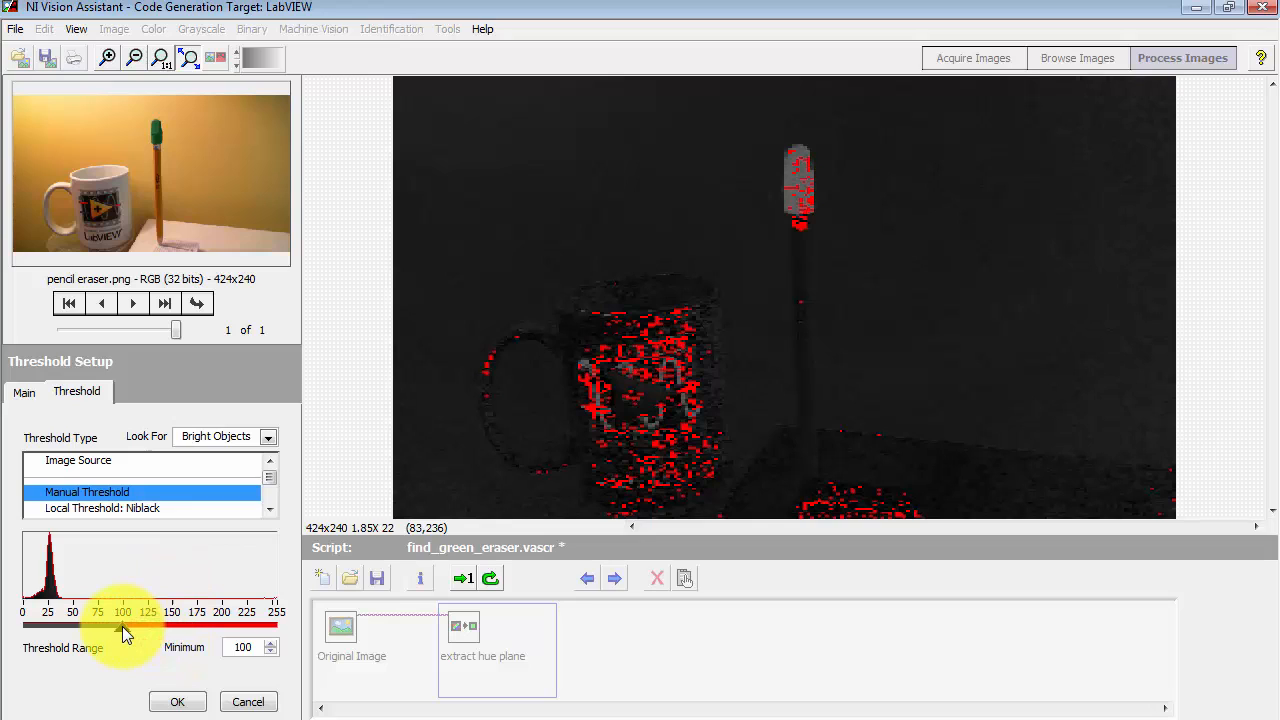
drag(123, 630, 105, 630)
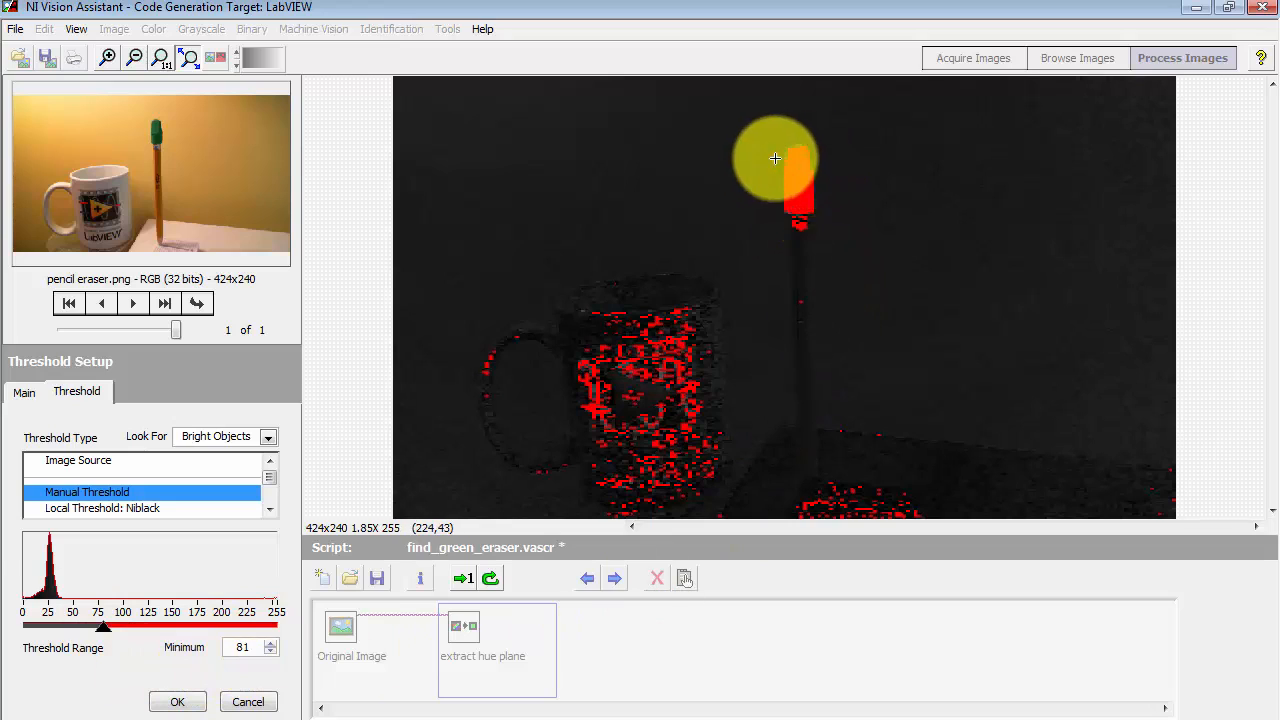
mouse_move(701, 298)
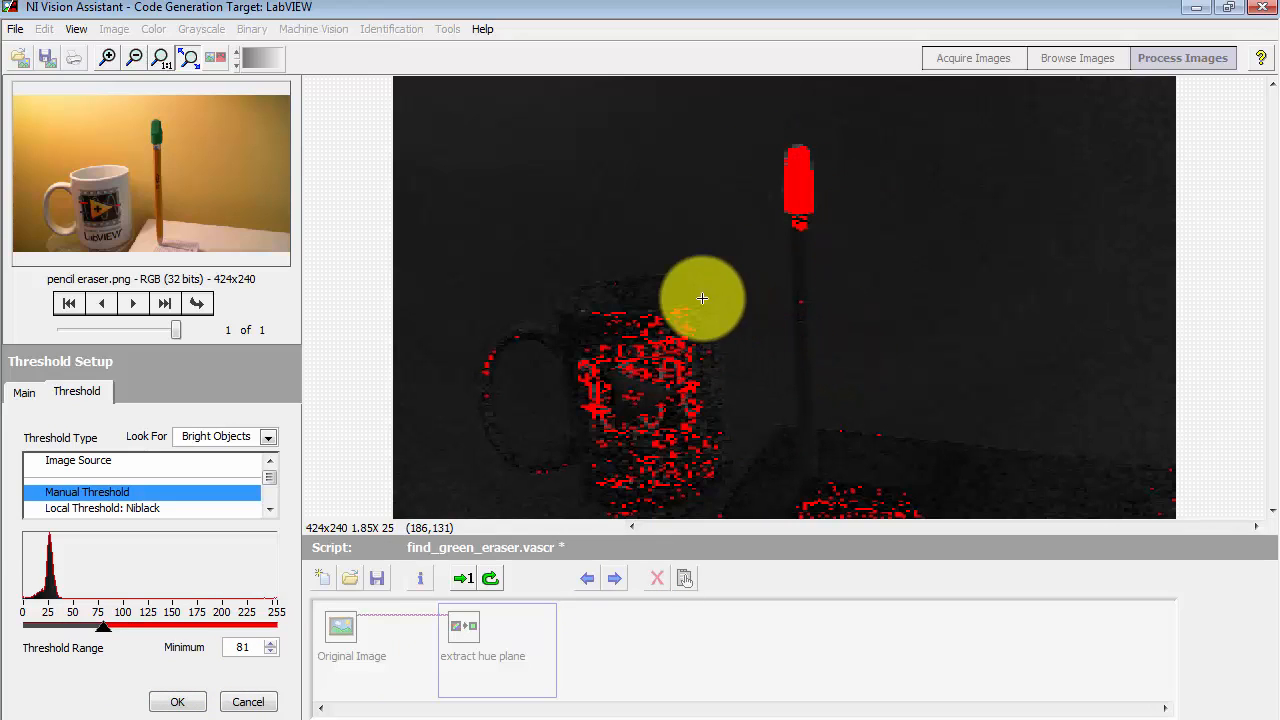
mouse_move(981, 495)
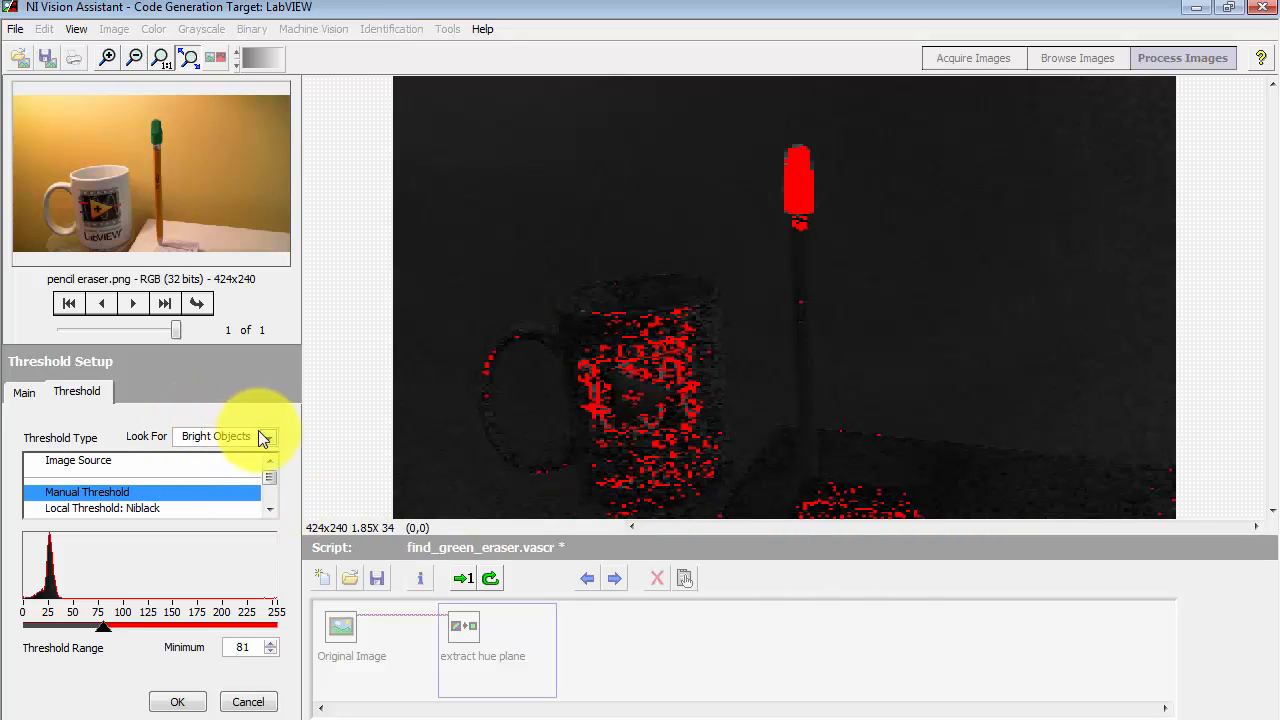
Step: Set Look For to Gray Objects after briefly trying Dark Objects
click(266, 436)
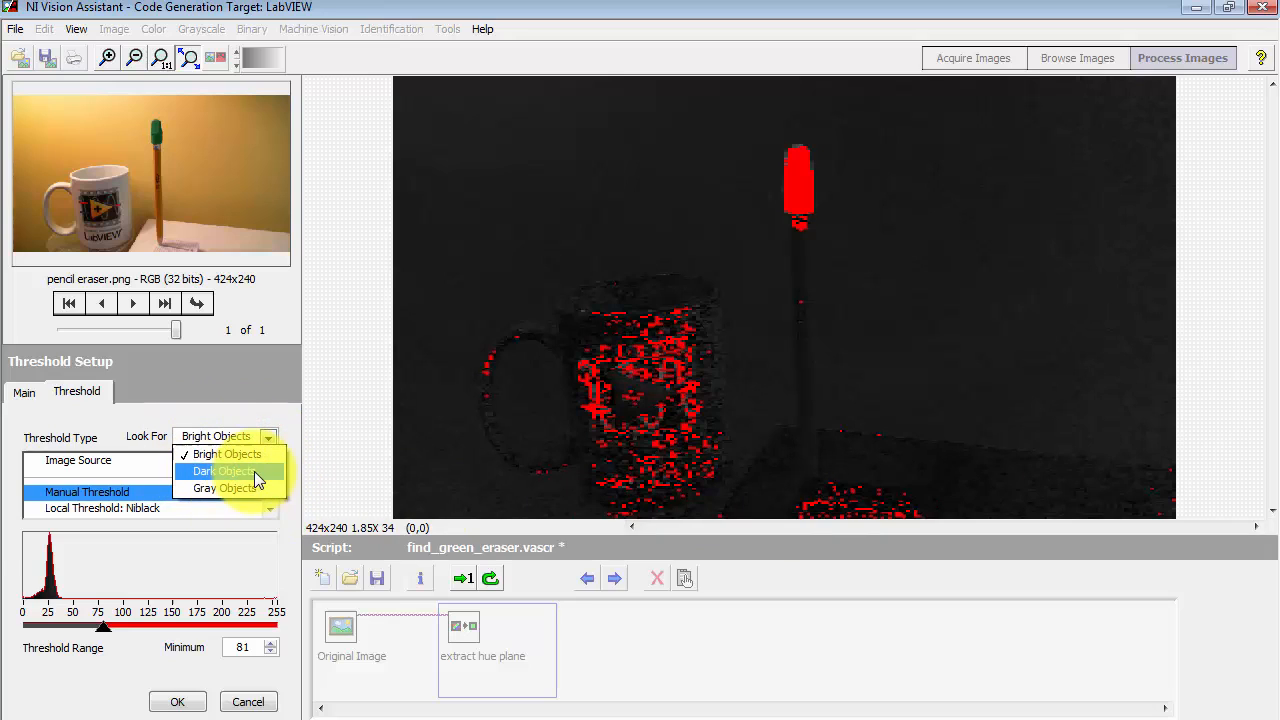
click(222, 471)
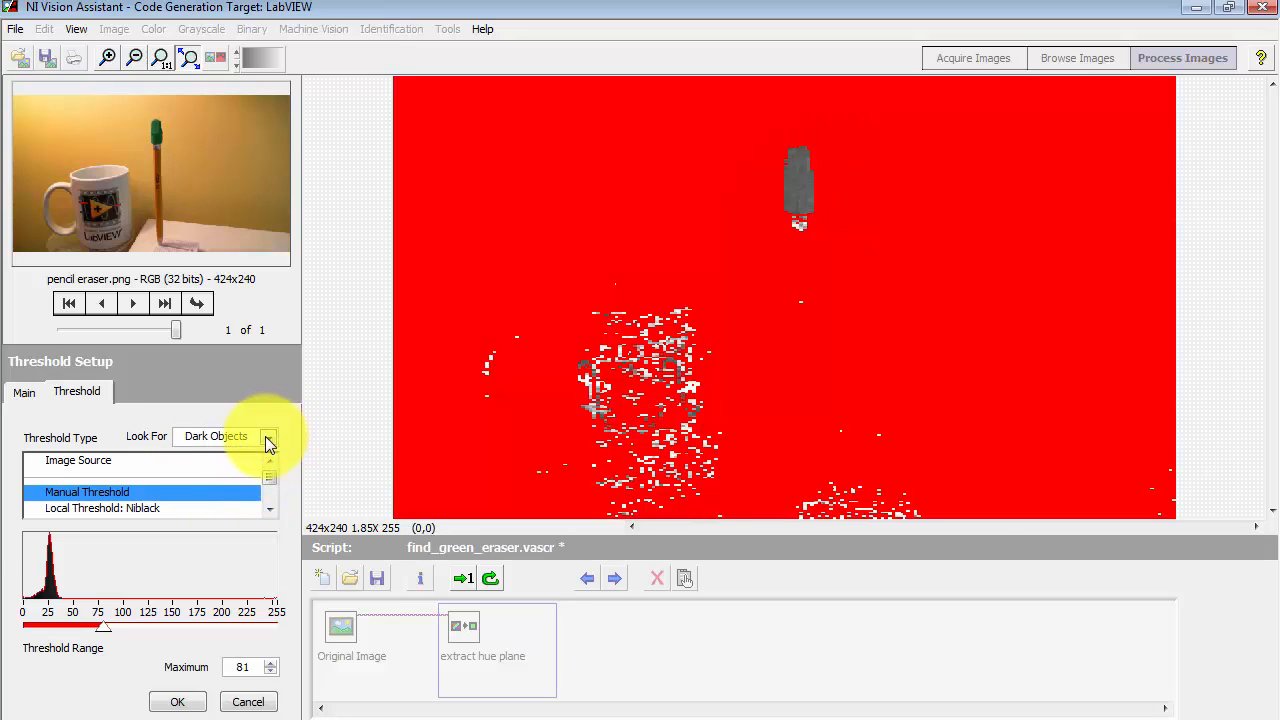
click(268, 436)
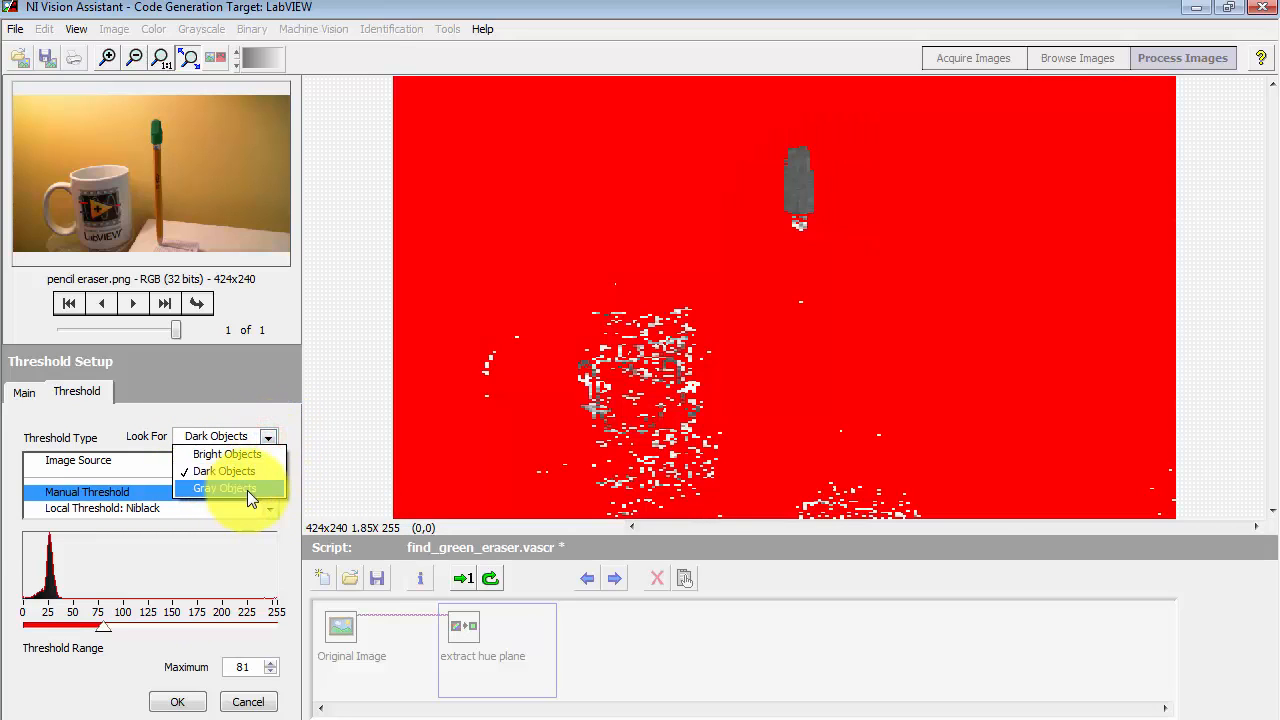
click(224, 488)
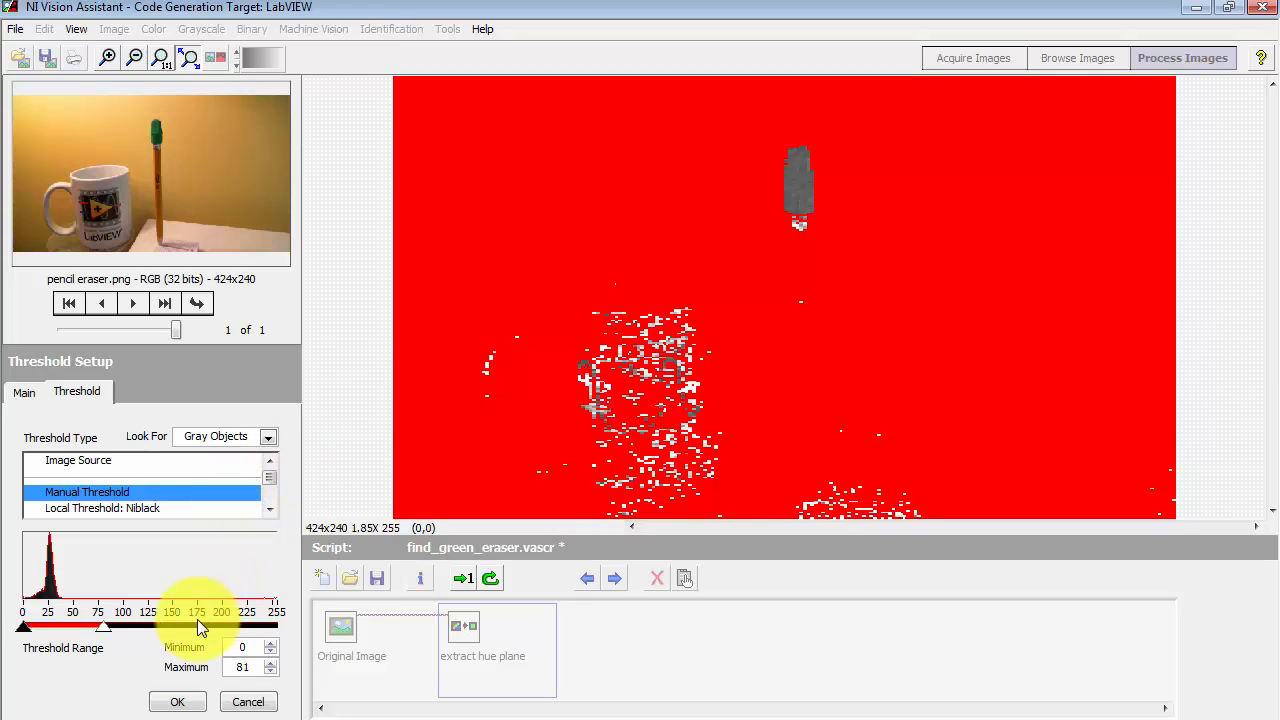
Step: Drag the threshold range handles, settling the minimum at 82
drag(197, 627, 104, 627)
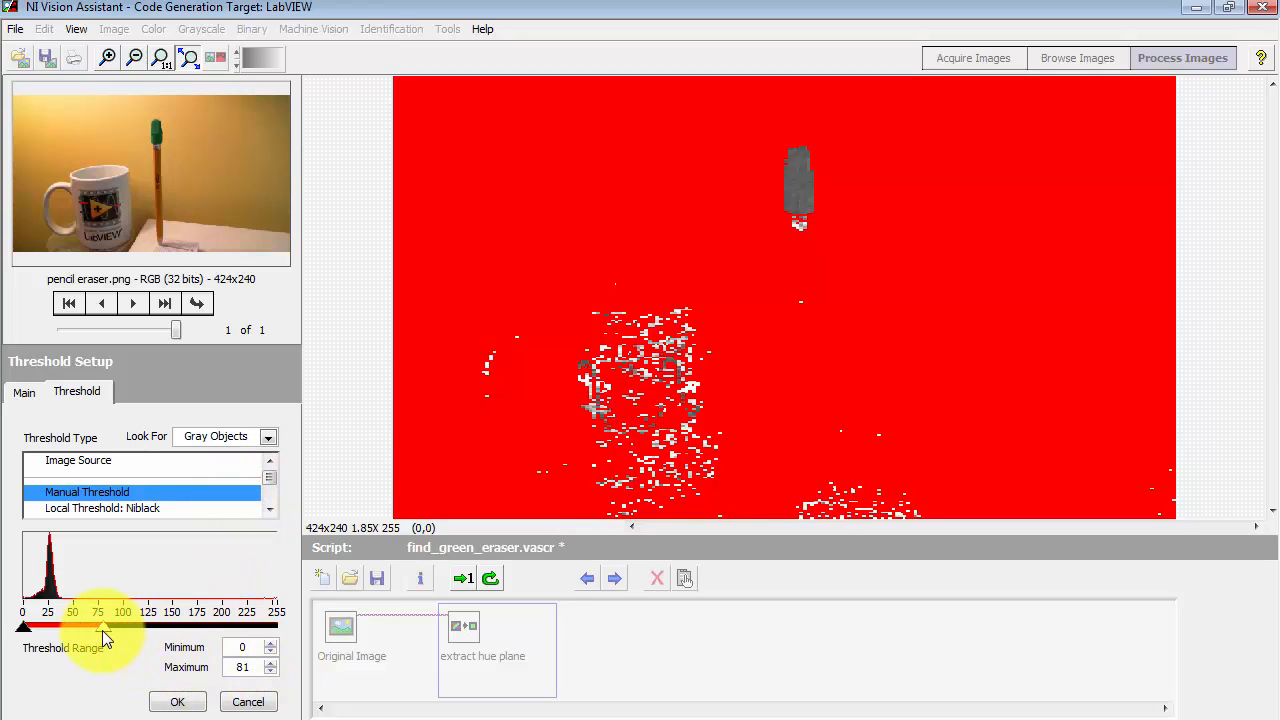
drag(97, 626, 172, 626)
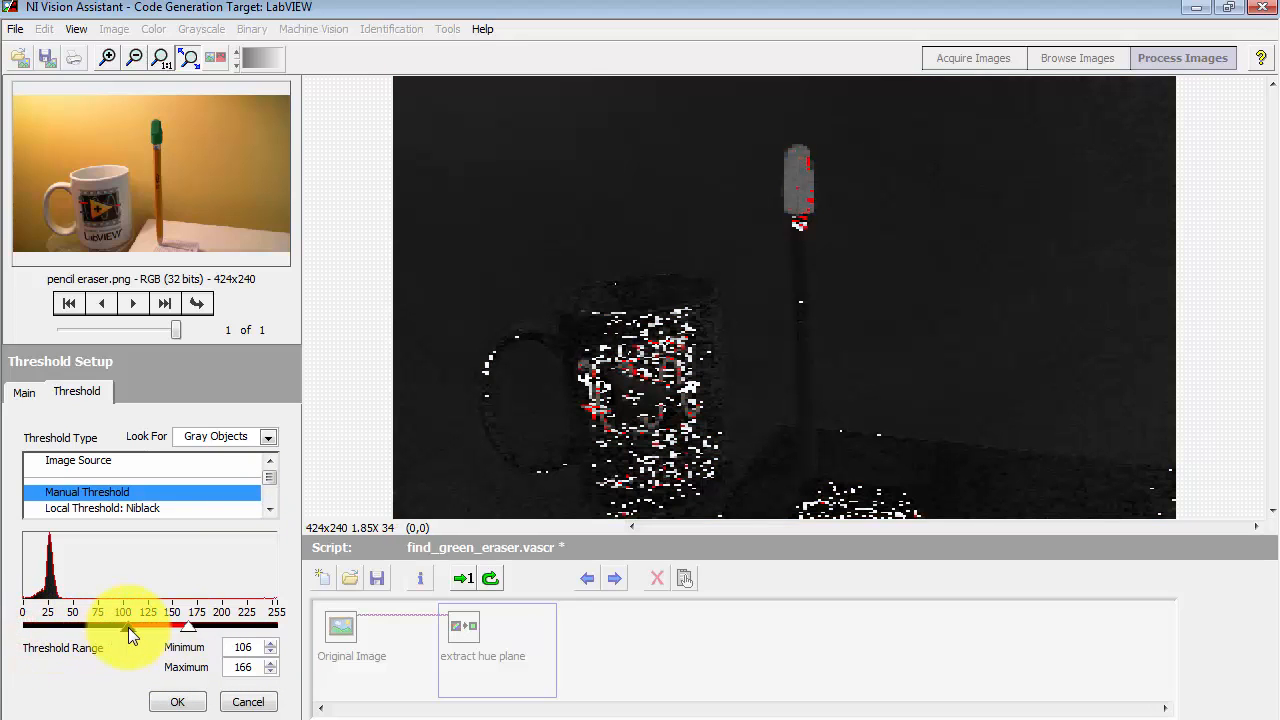
drag(123, 625, 99, 625)
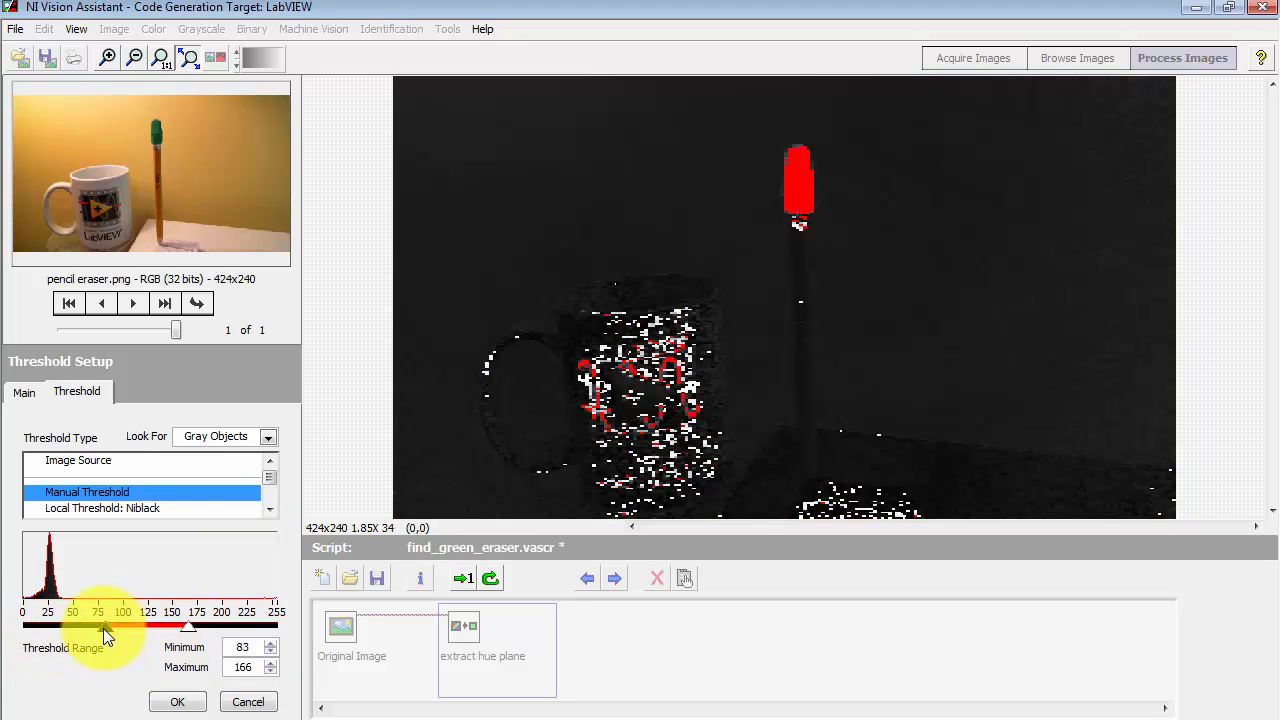
drag(108, 627, 103, 627)
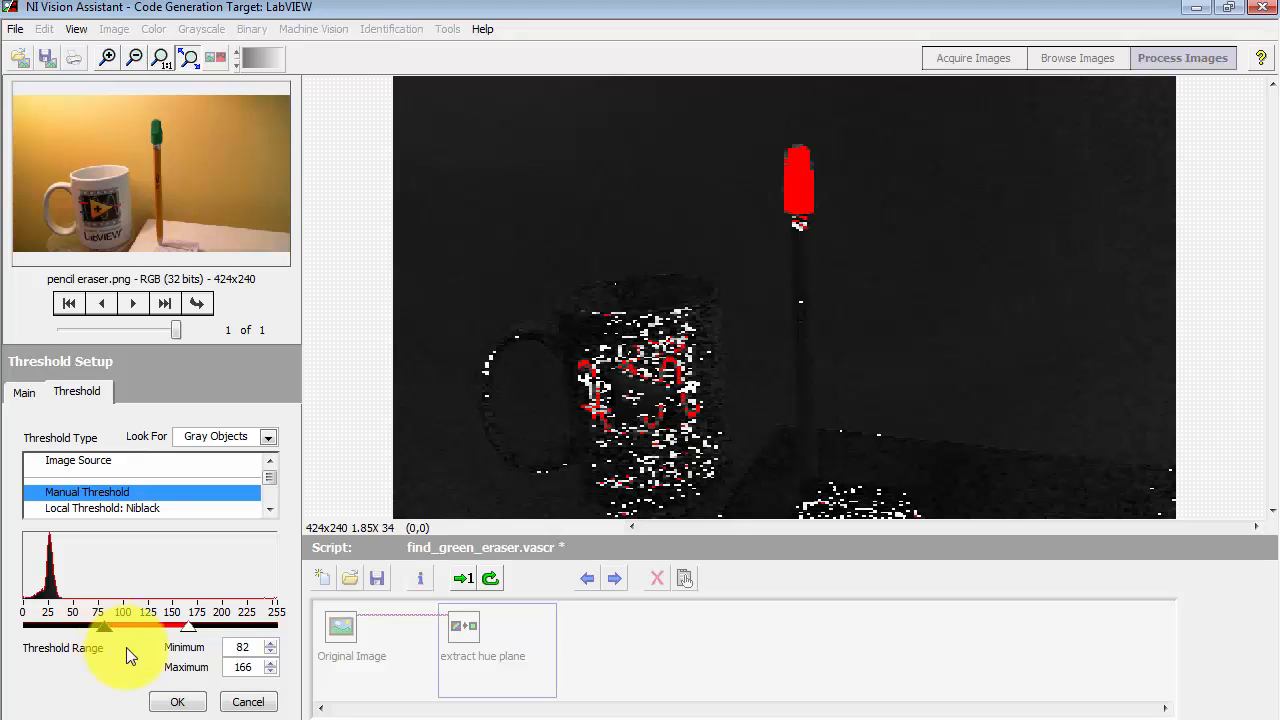
Step: Bring the maximum down to 110 and add Threshold 1 to the script
drag(189, 625, 174, 625)
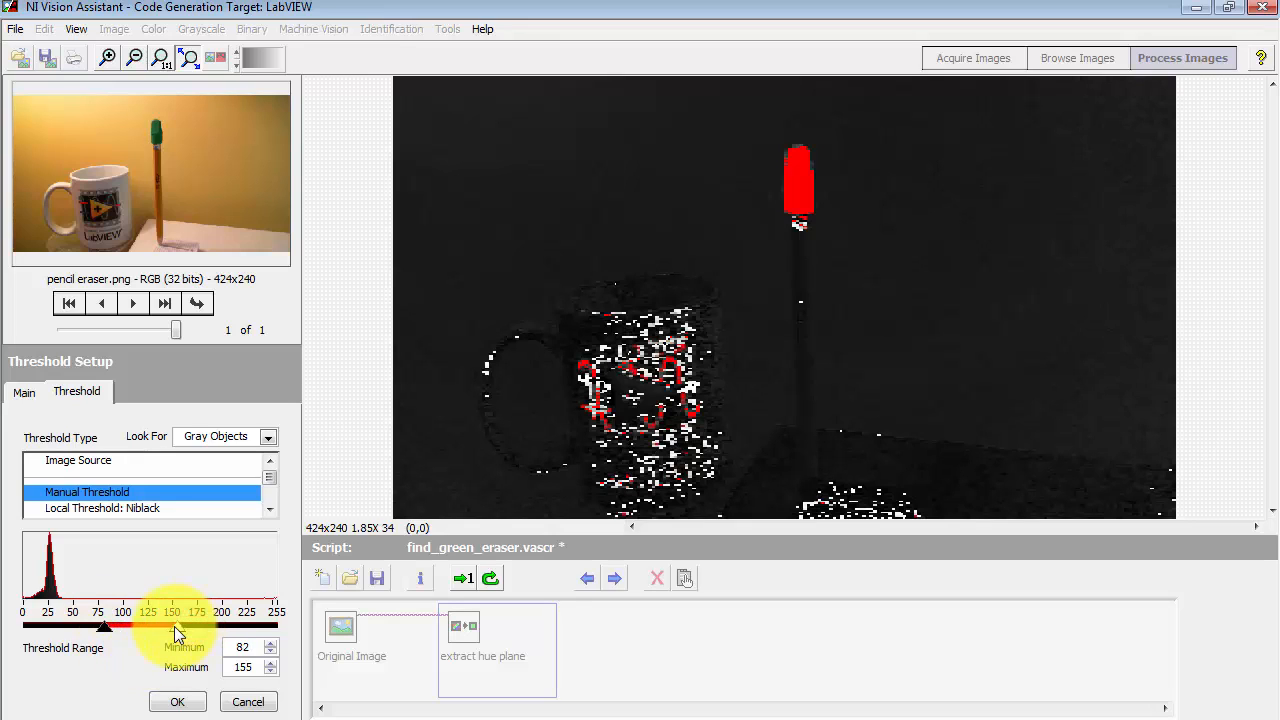
drag(172, 627, 120, 627)
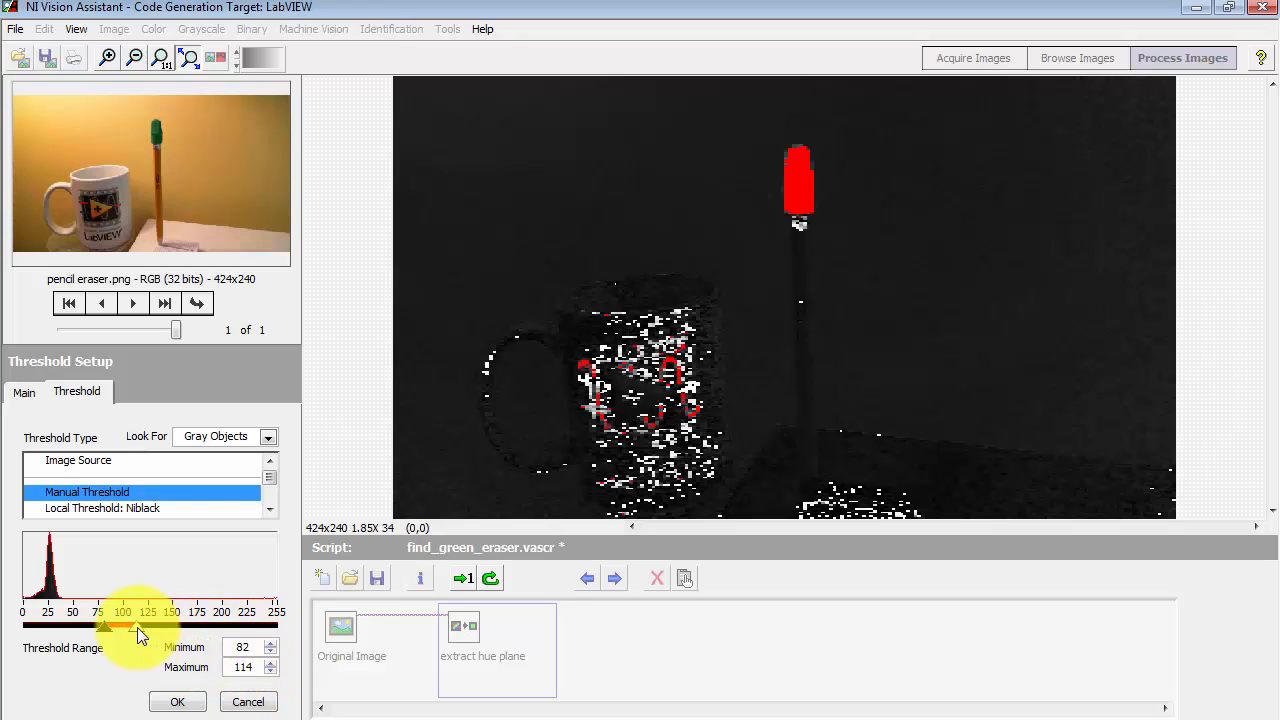
drag(140, 627, 125, 627)
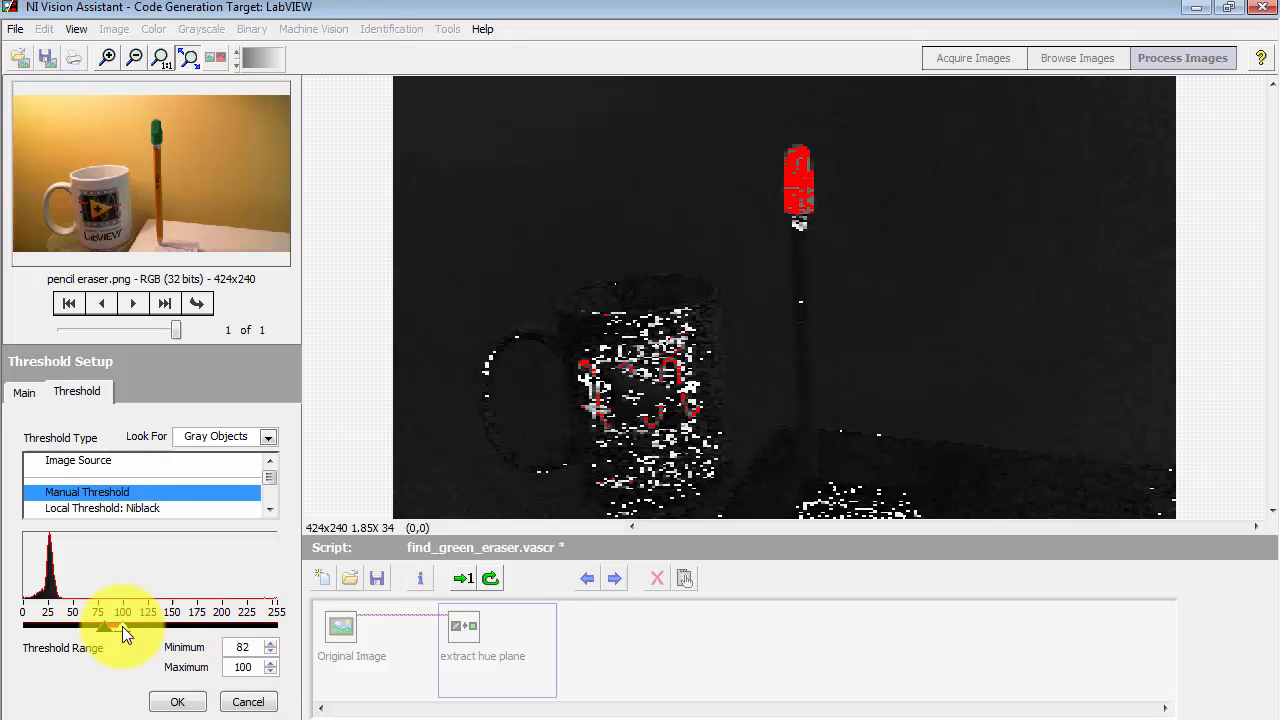
drag(105, 627, 130, 627)
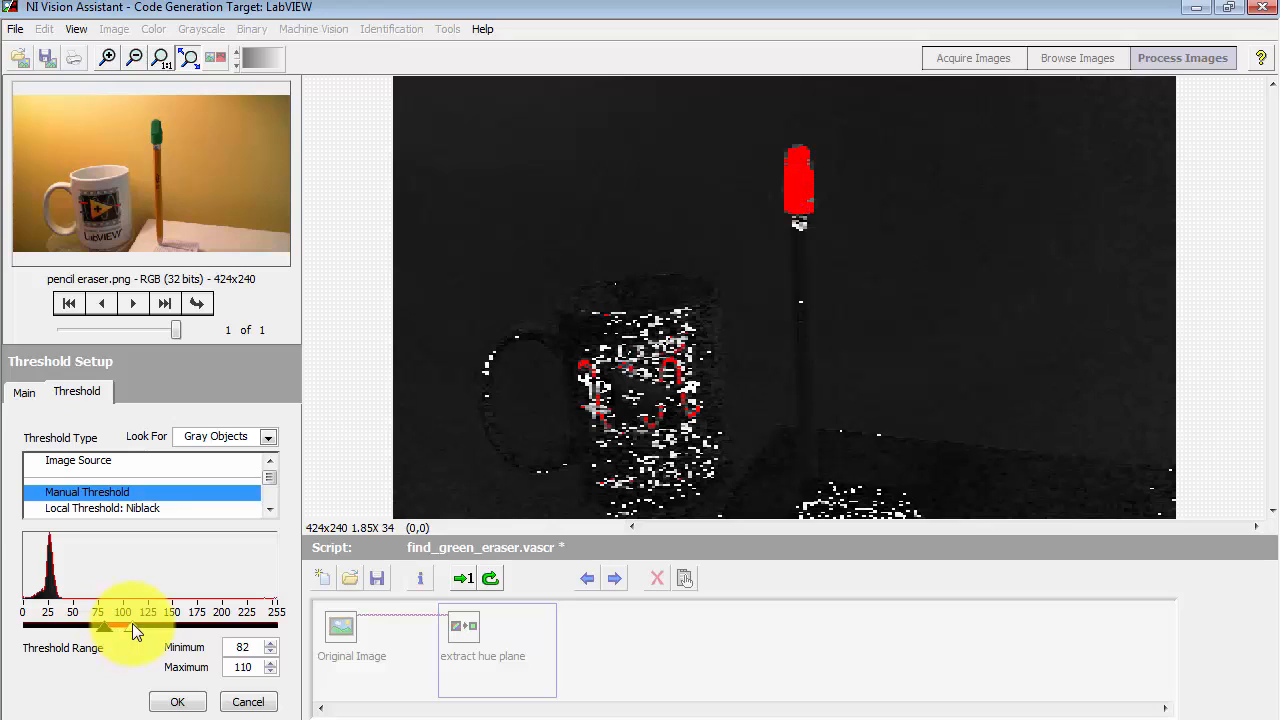
mouse_move(790, 225)
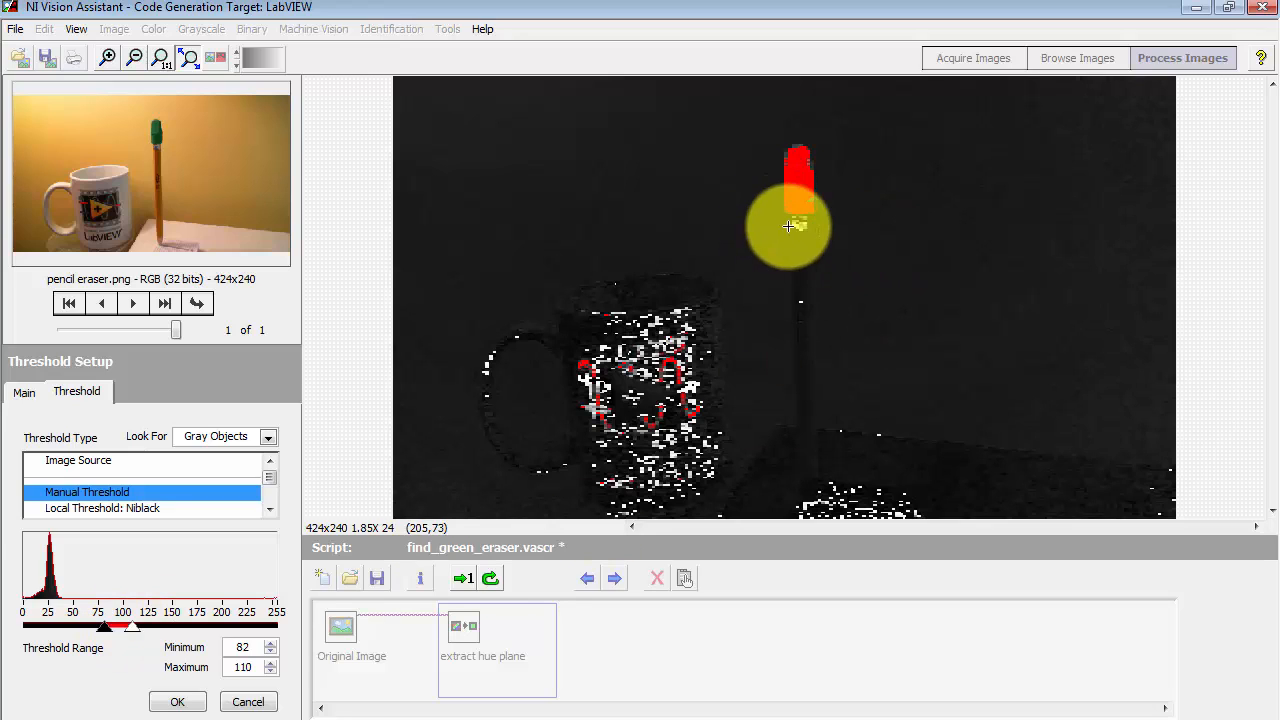
mouse_move(683, 418)
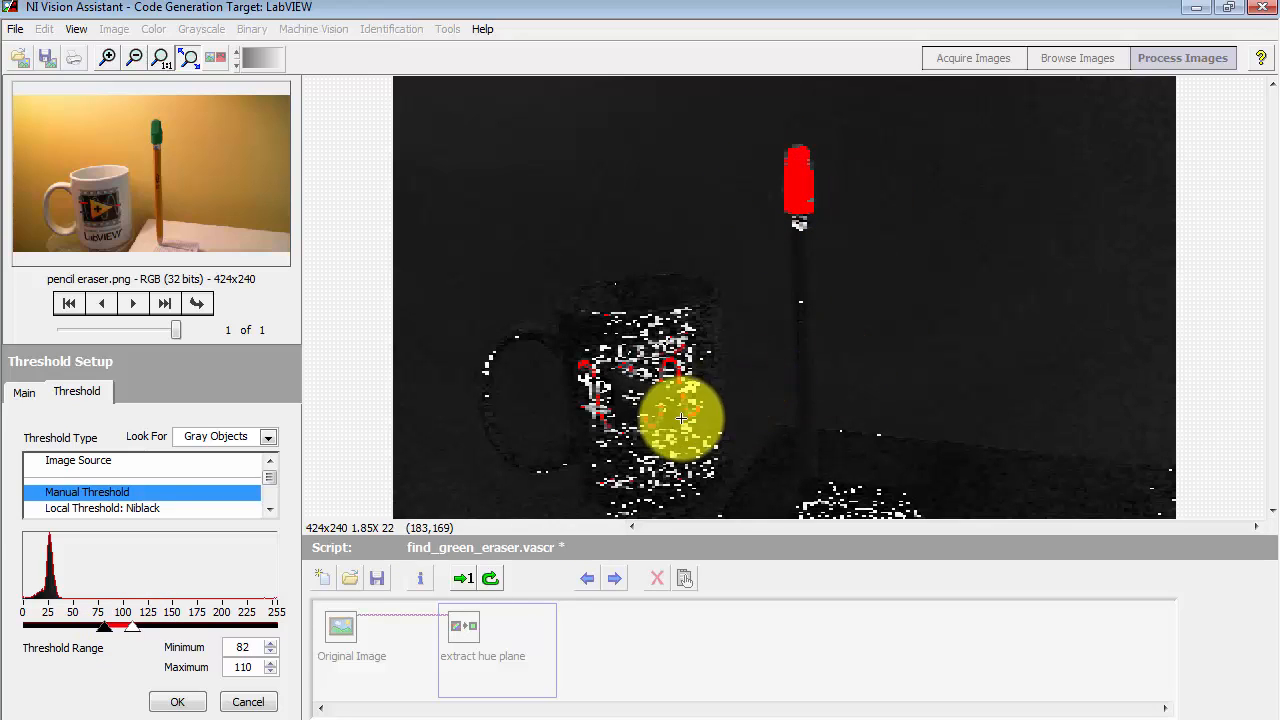
mouse_move(754, 434)
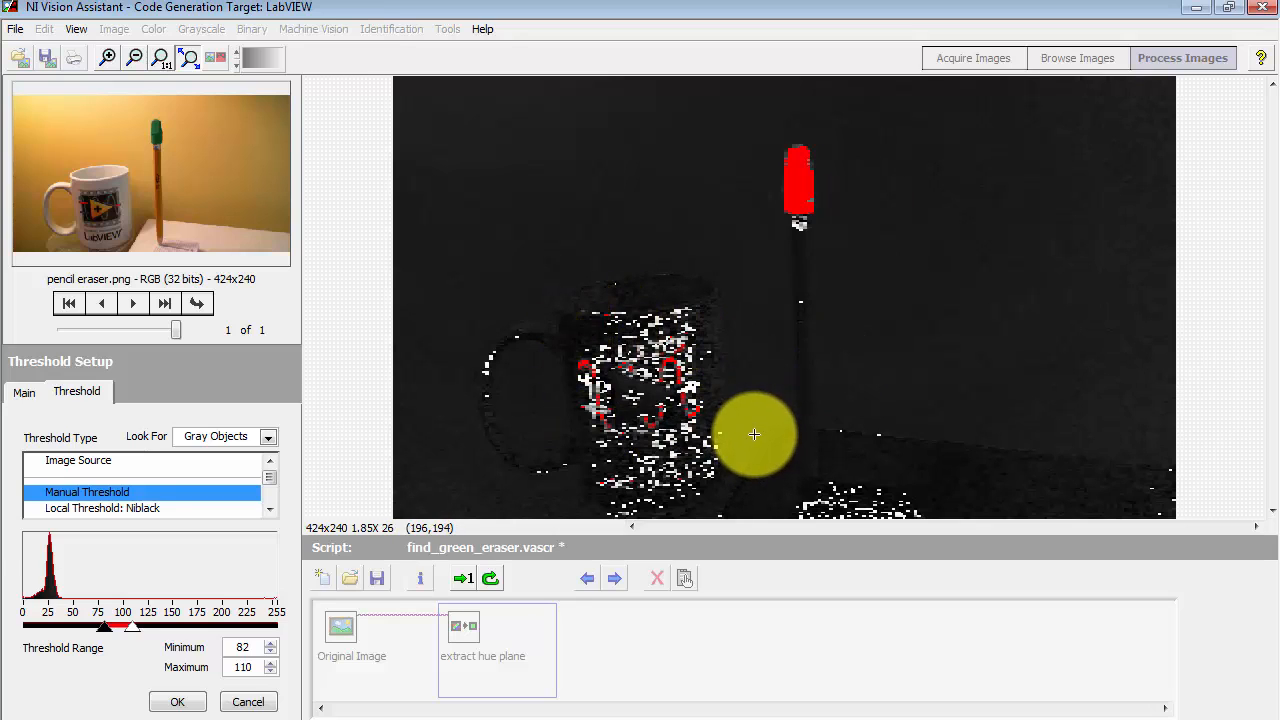
click(177, 701)
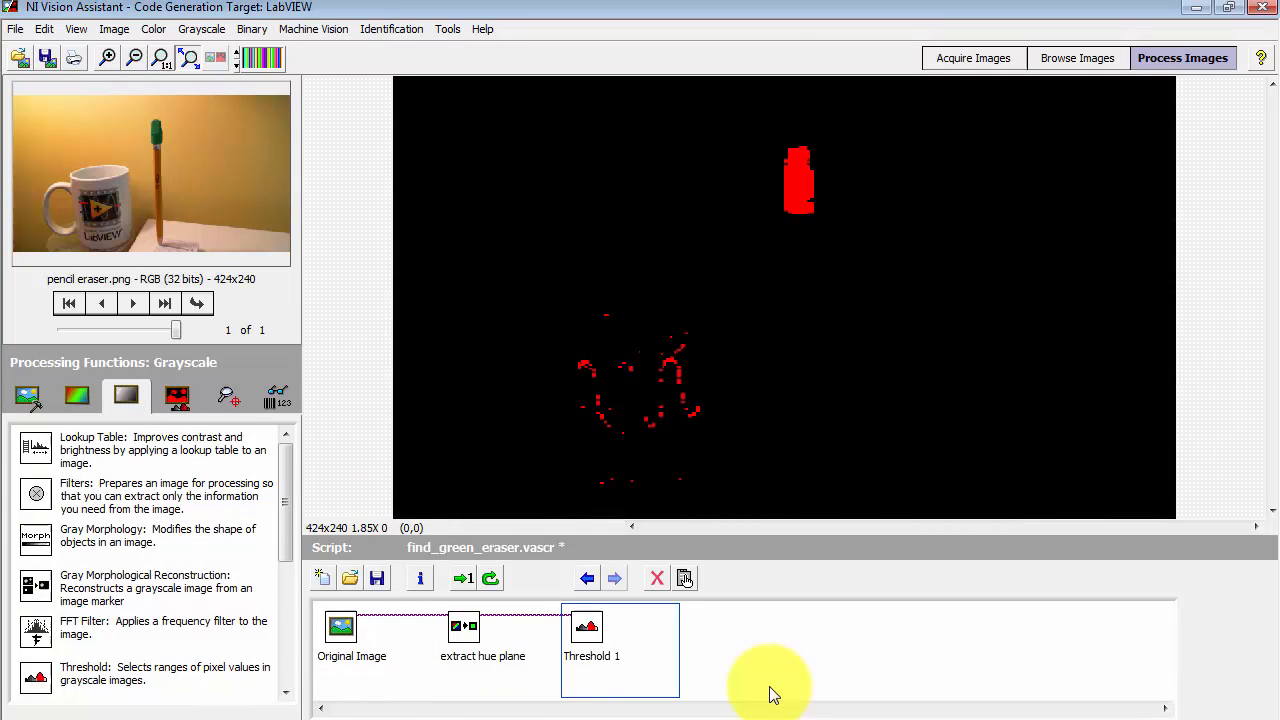
mouse_move(875, 670)
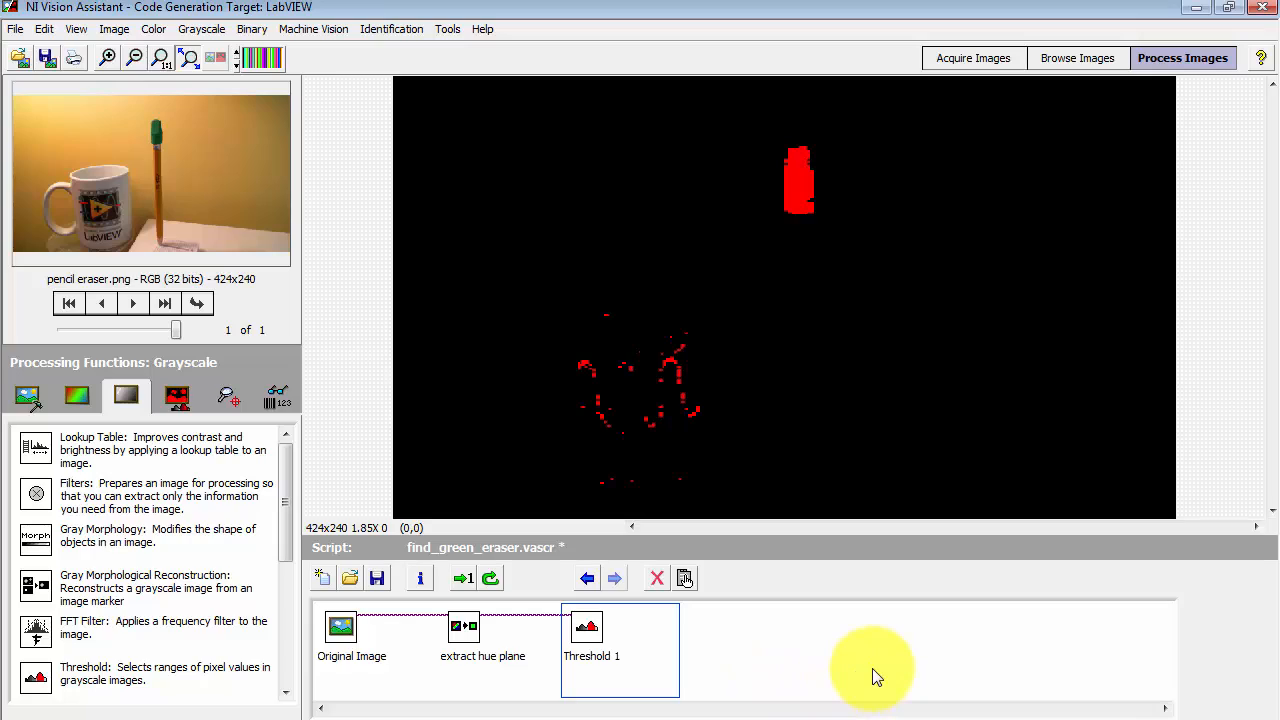